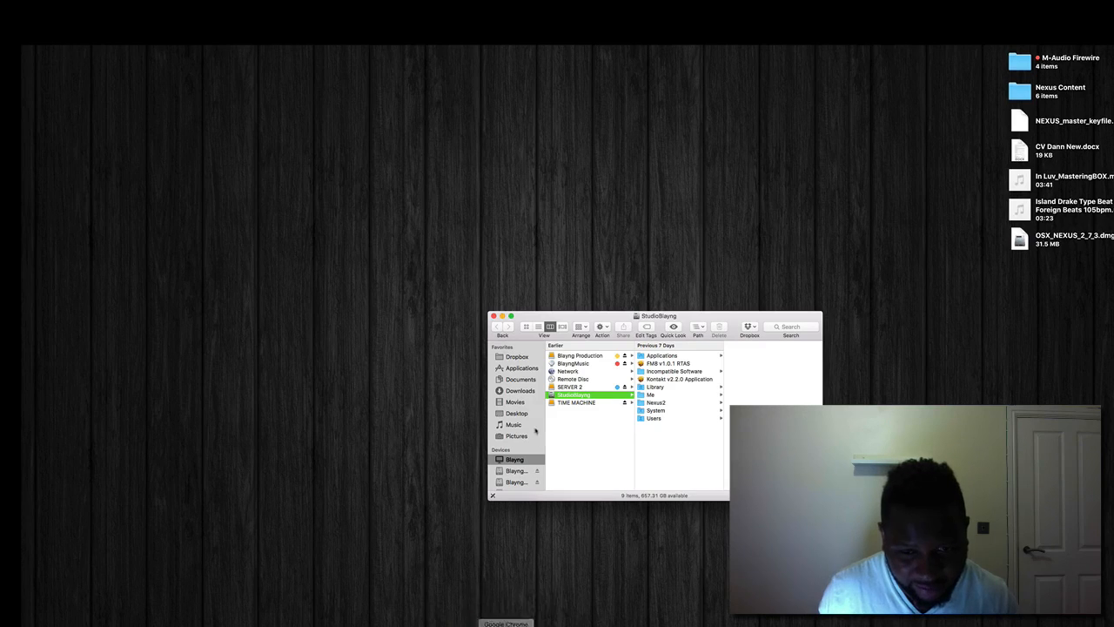
- Go from the Finder folder to System Preferences and into the M-Audio FireWire pane, which finds no device
click(493, 317)
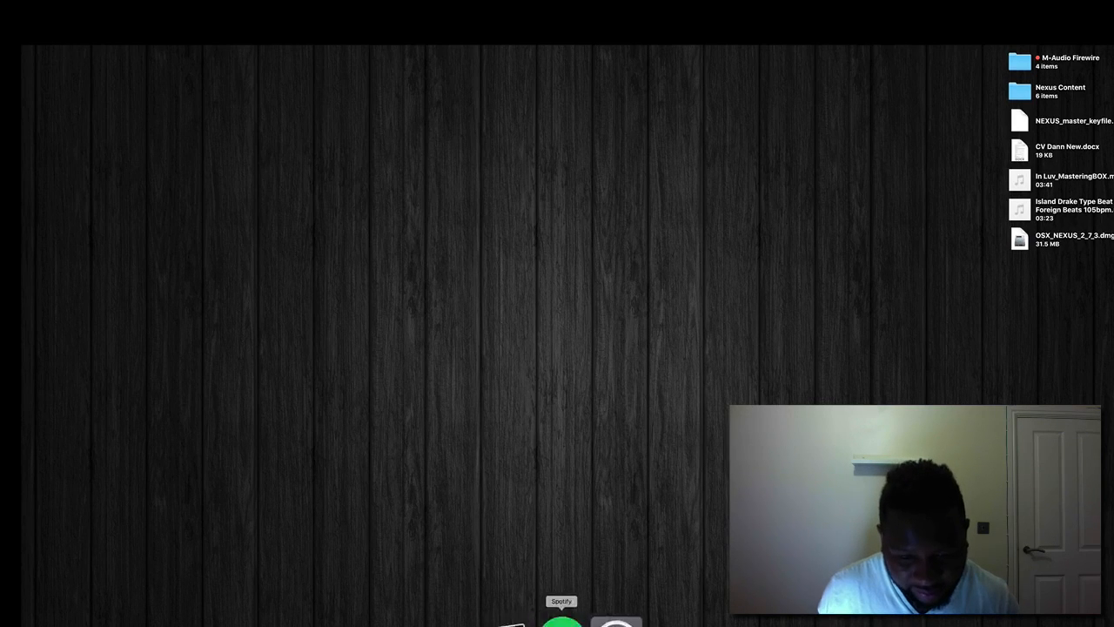
click(608, 617)
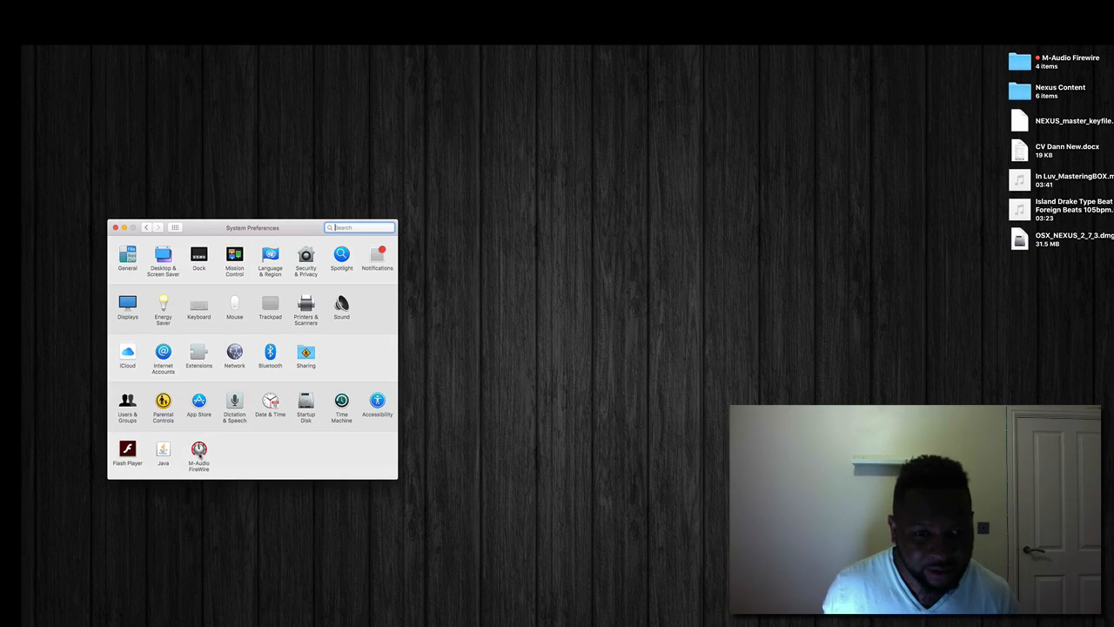
click(199, 453)
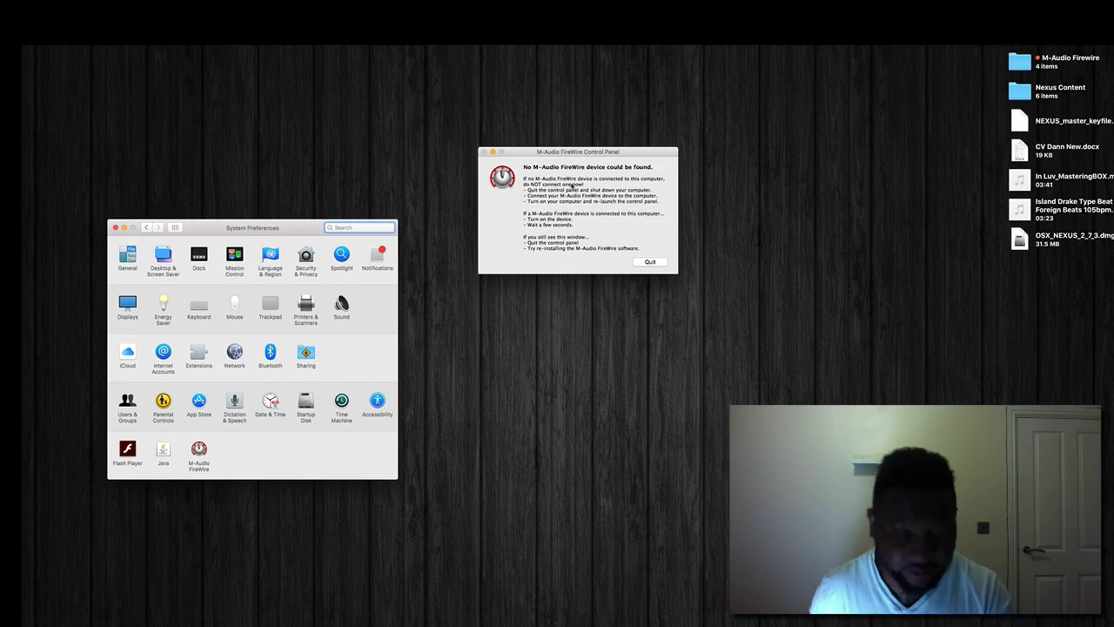
- Dismiss the no-device-found message before checking About This Mac
click(649, 261)
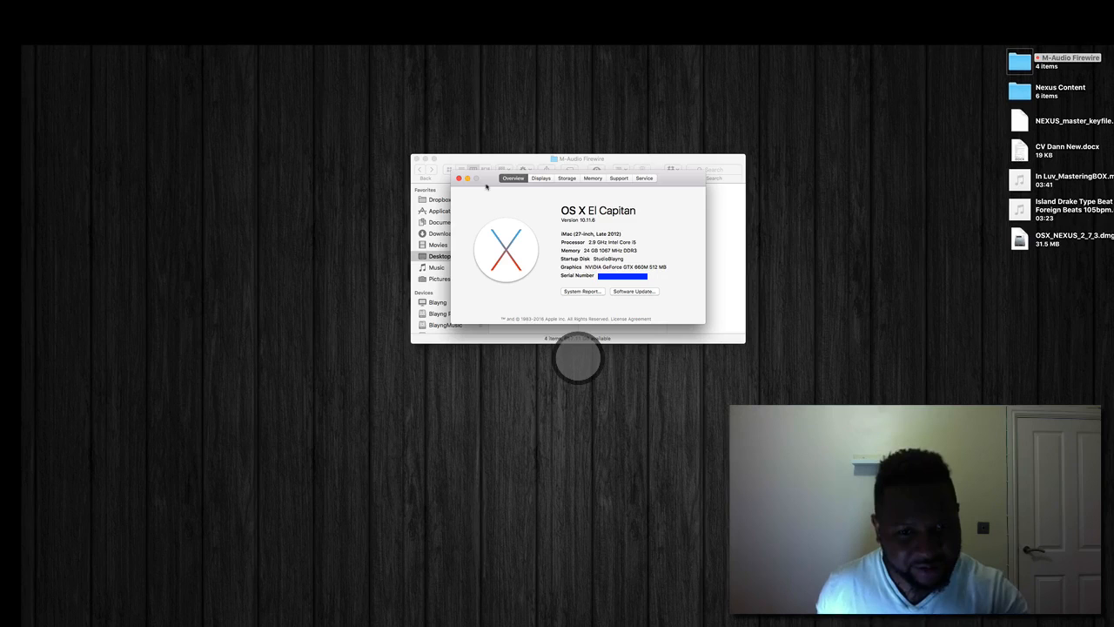
- Return to the M-Audio Firewire folder and view the driver install instructions in TextEdit
click(460, 178)
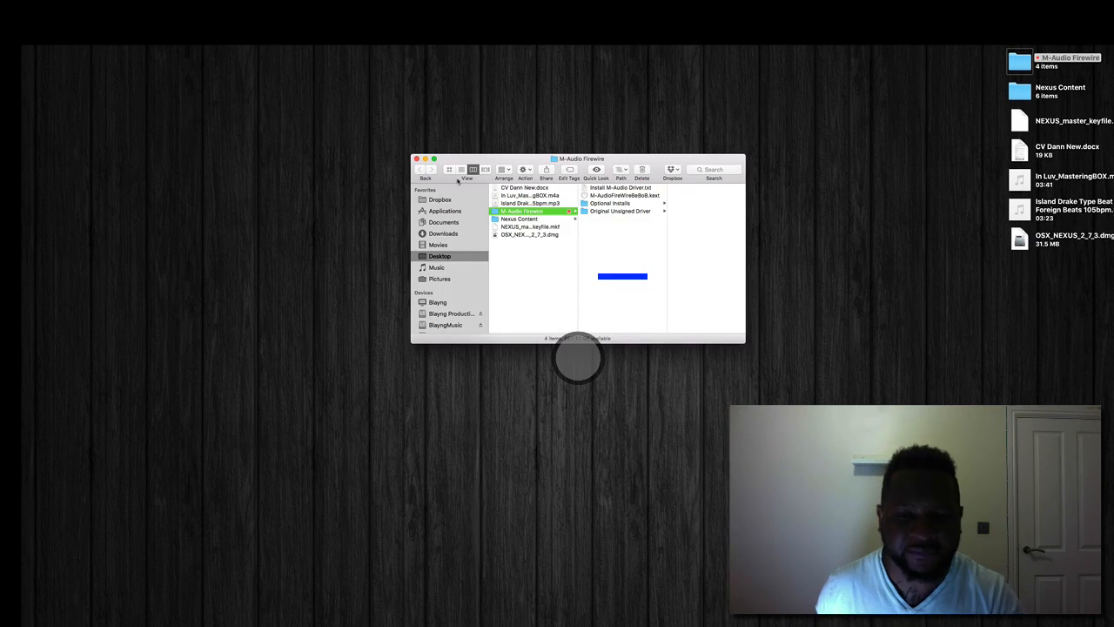
double_click(619, 188)
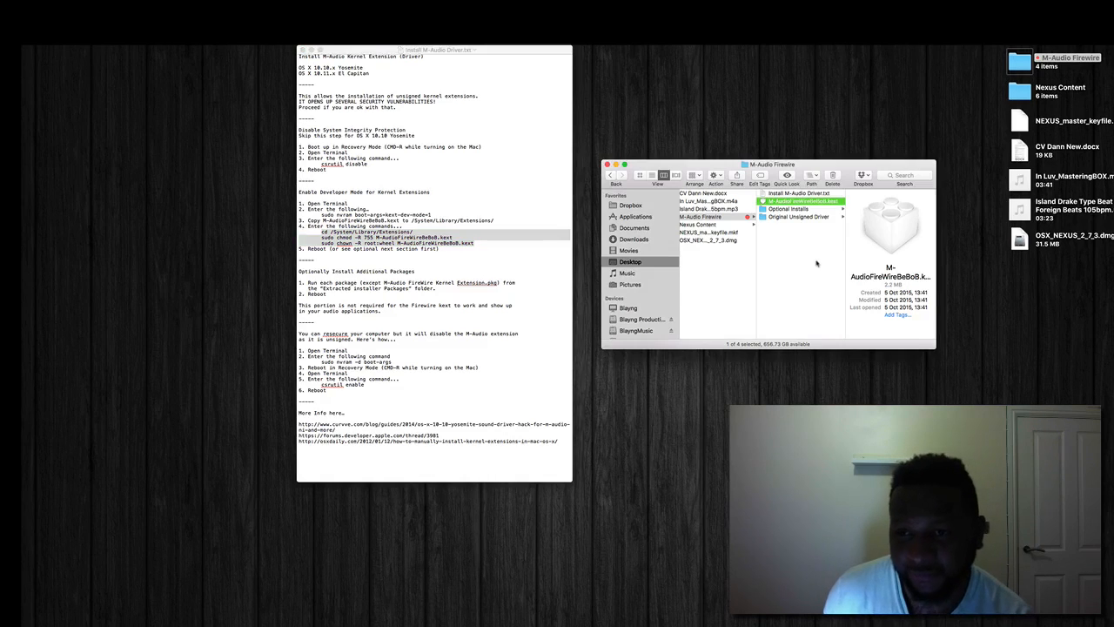
- Browse Optional Installs, the extracted installer packages and the install/uninstall folder in Finder
double_click(787, 209)
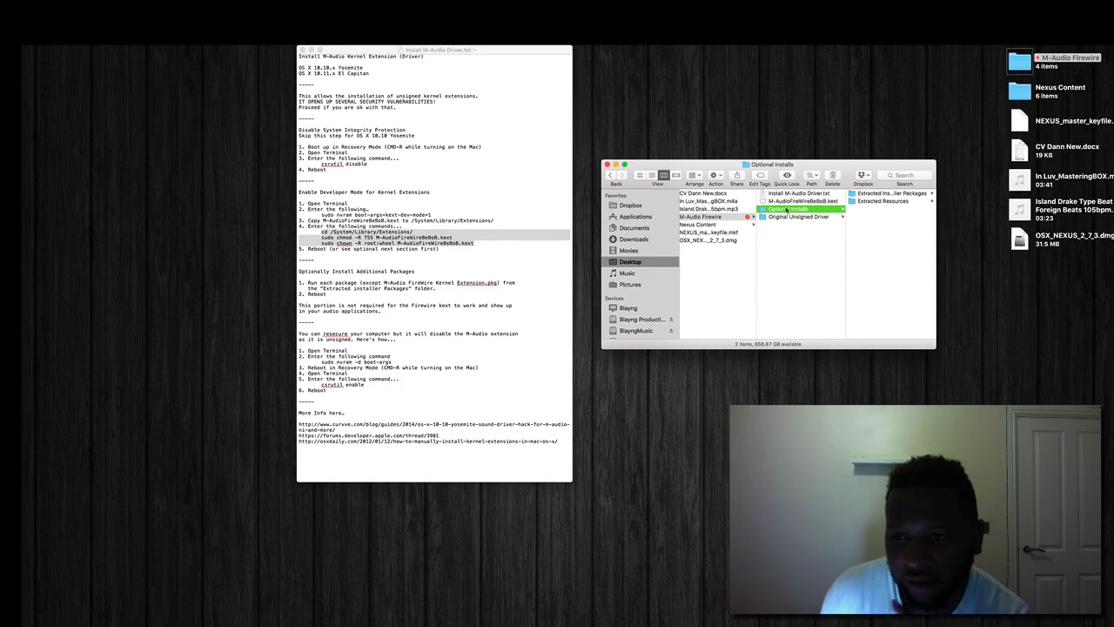
drag(770, 164, 636, 193)
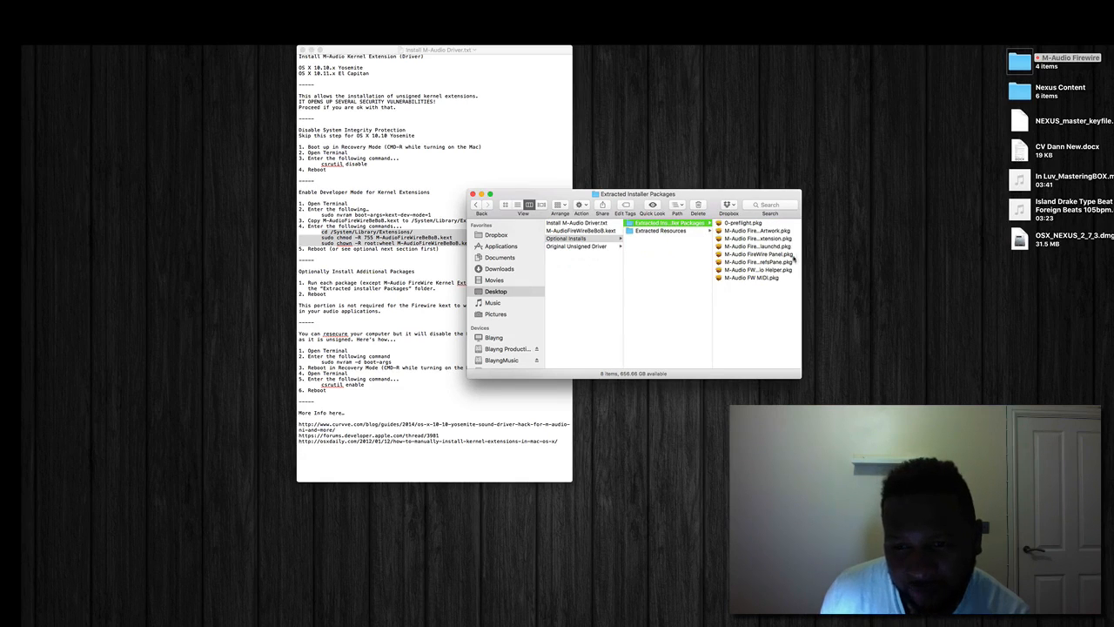
click(751, 277)
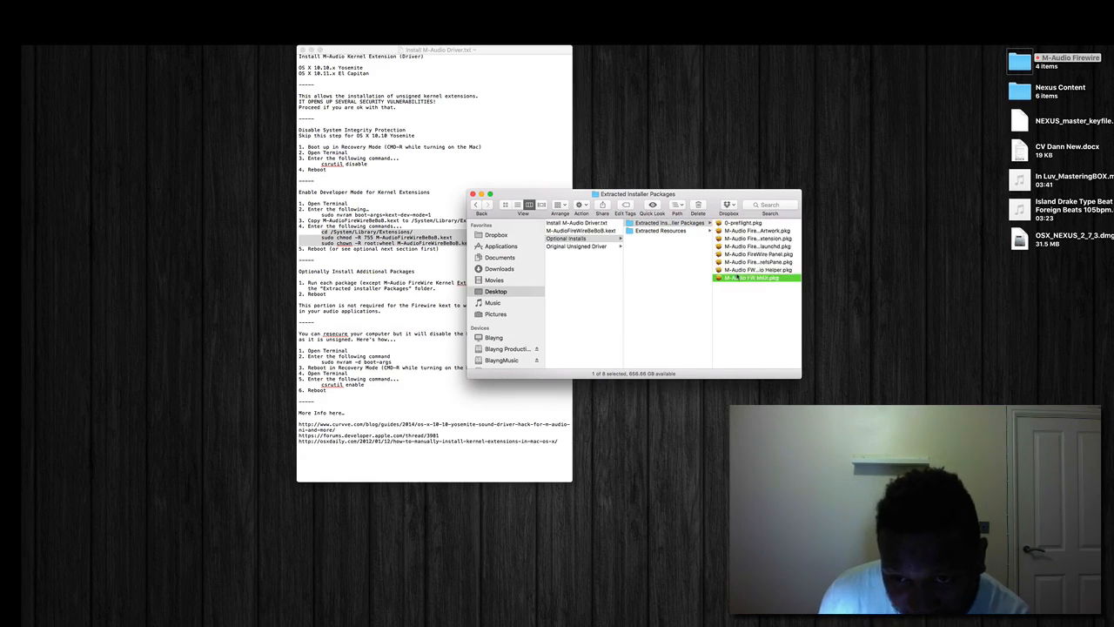
click(566, 239)
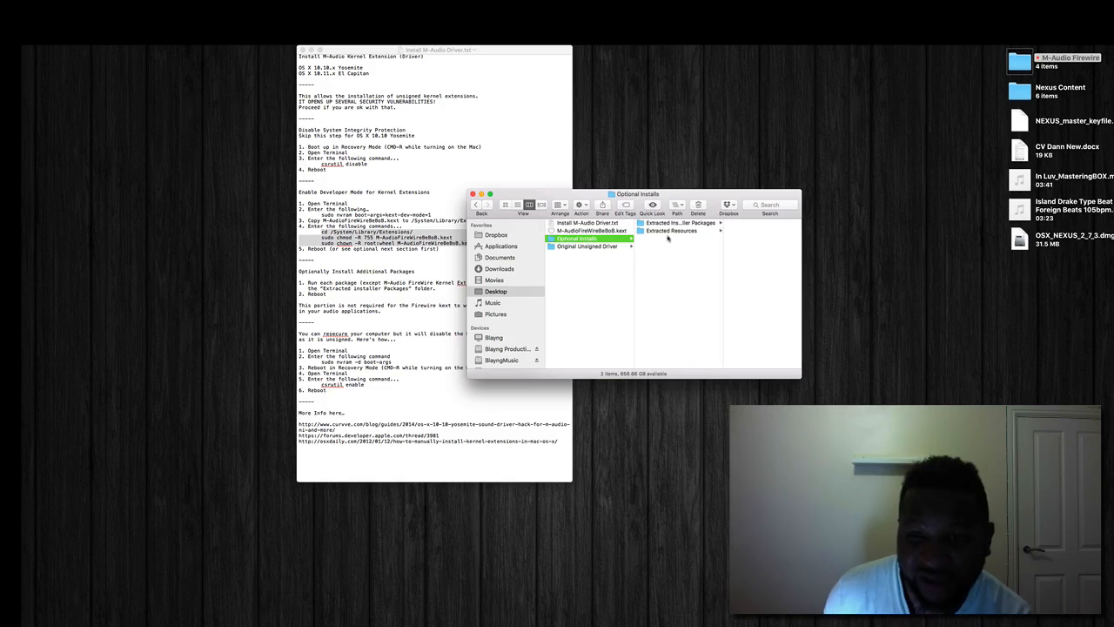
click(672, 229)
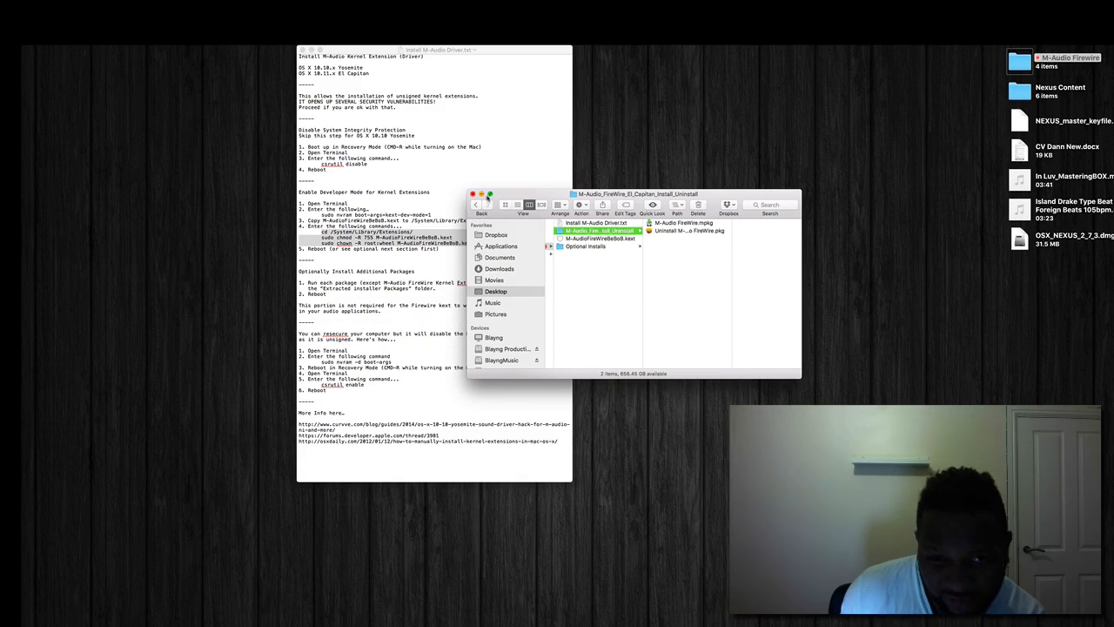
click(474, 193)
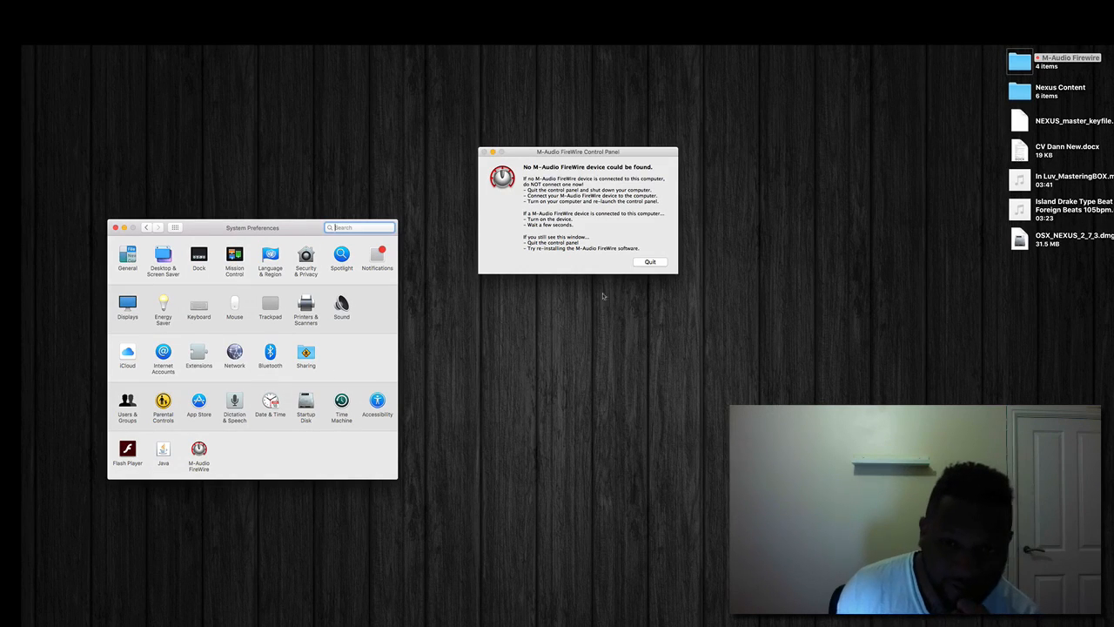
- Dismiss the no-device message and bring up the ProjectMix control panel with the device detected
click(649, 261)
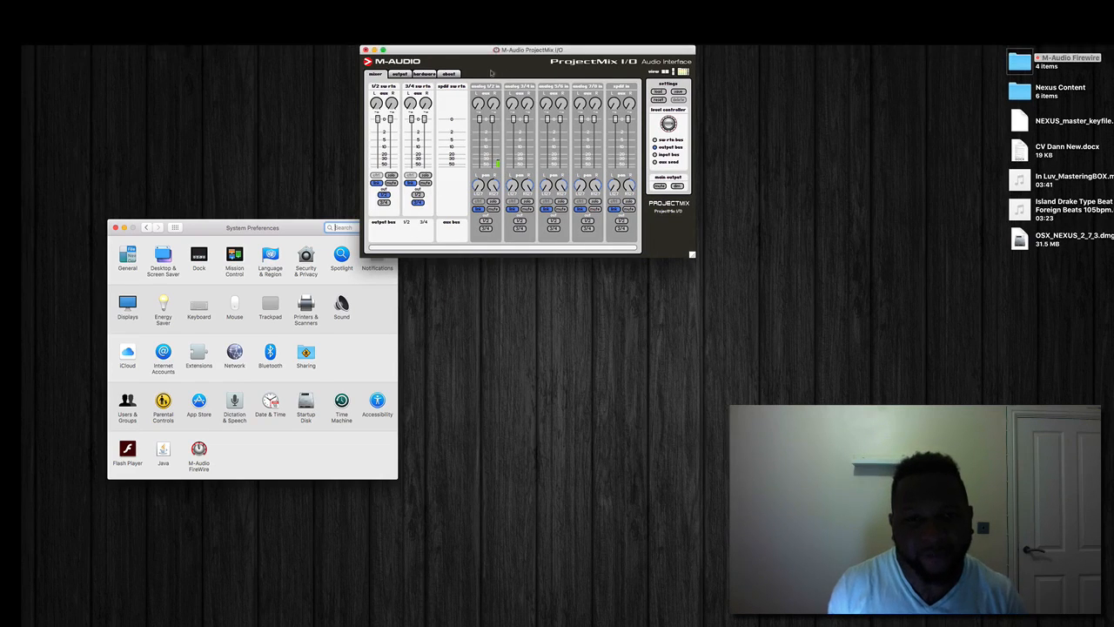
drag(529, 48, 578, 233)
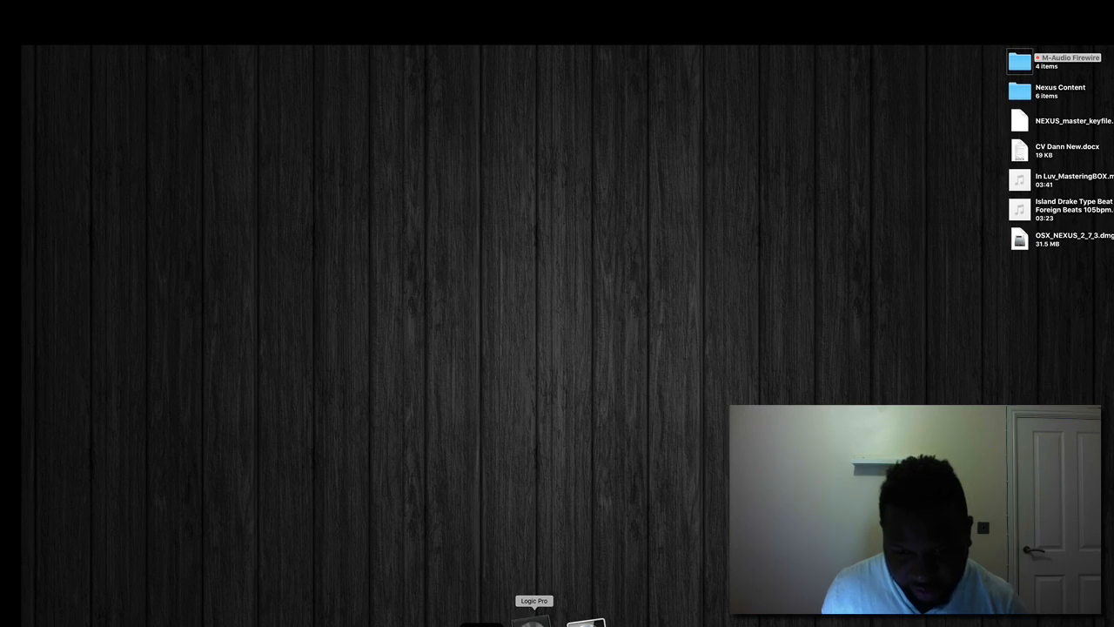
- Launch Logic Pro from the Dock and load the most recent project
click(532, 618)
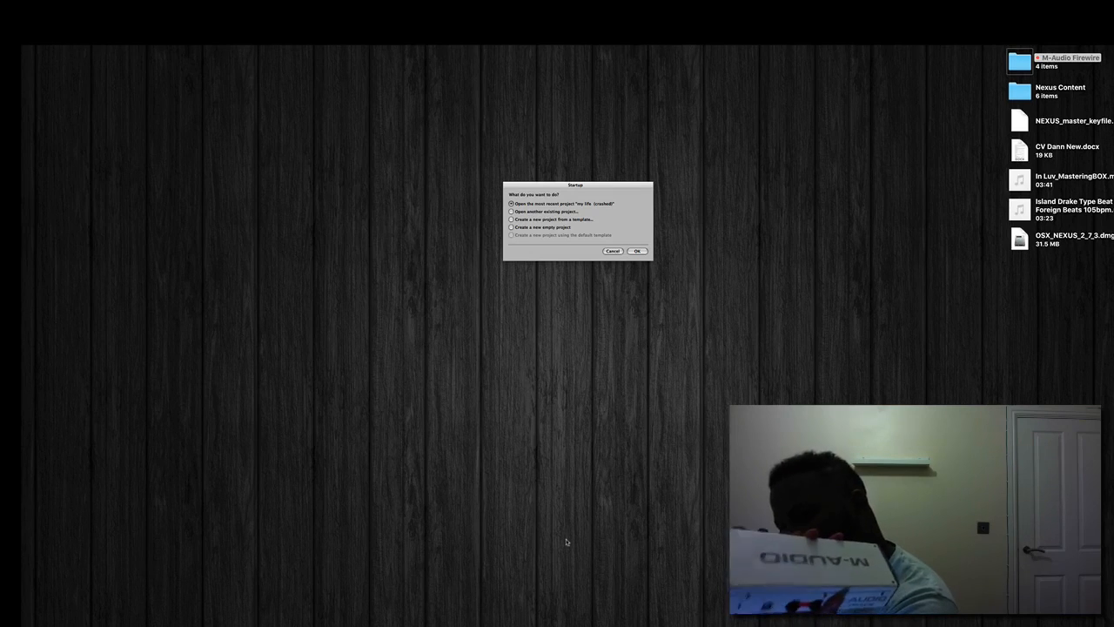
click(637, 250)
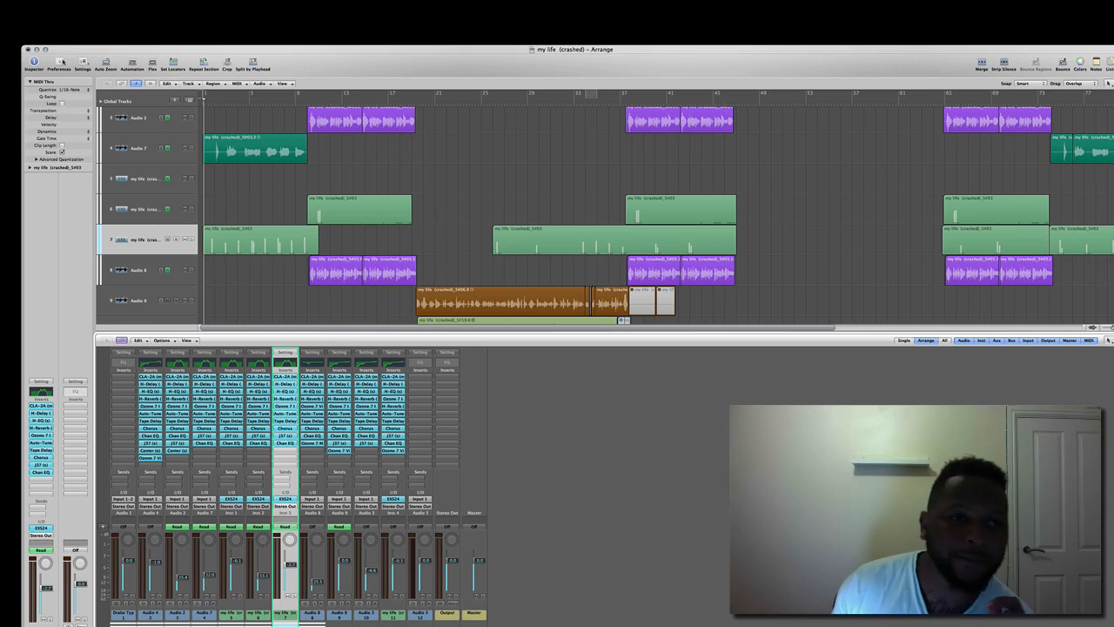
- In Logic Pro's Audio preferences, choose the ProjectMix as the audio device
click(59, 49)
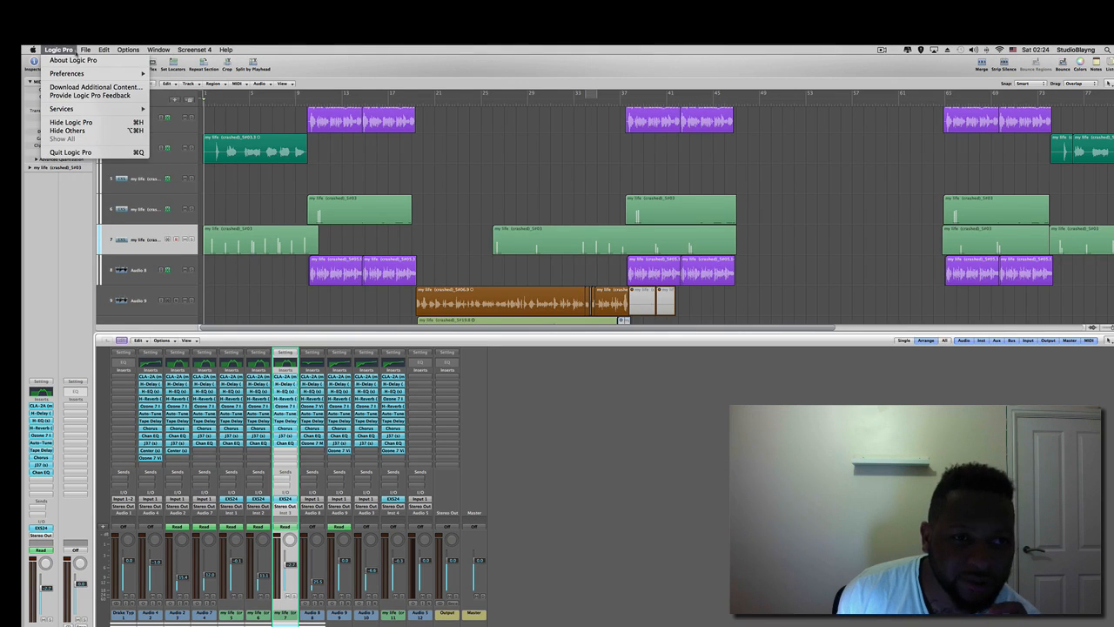
click(66, 73)
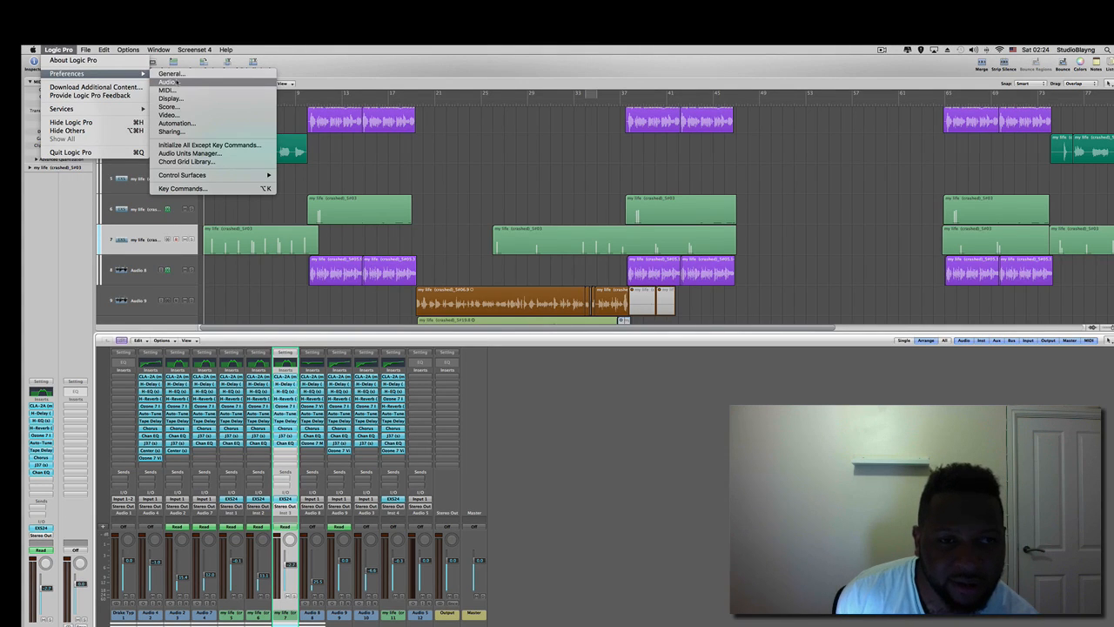
click(169, 82)
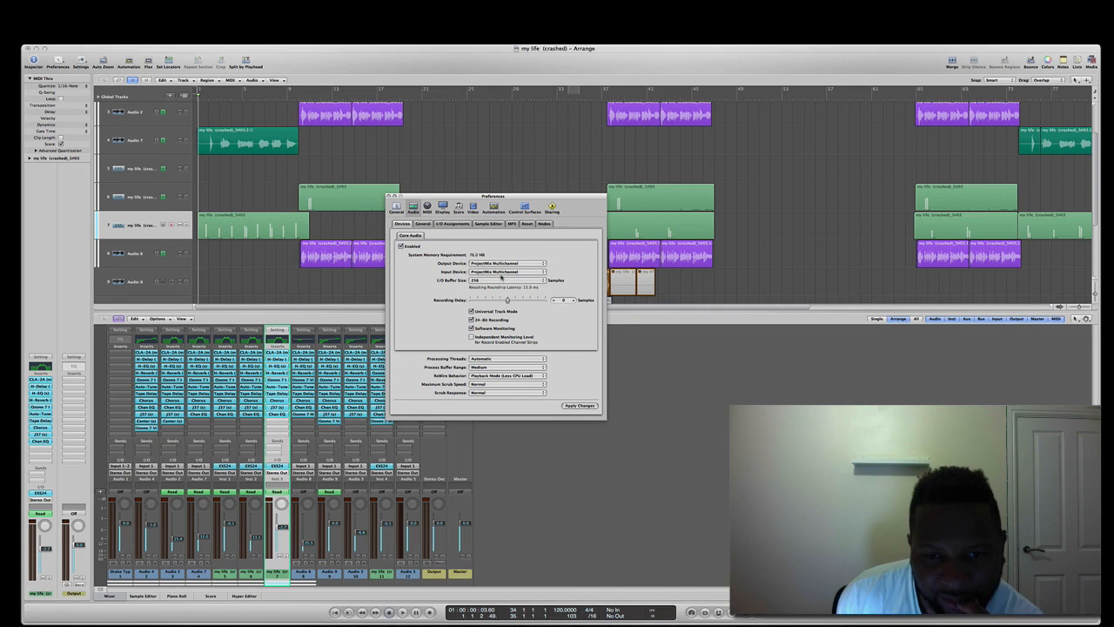
click(508, 263)
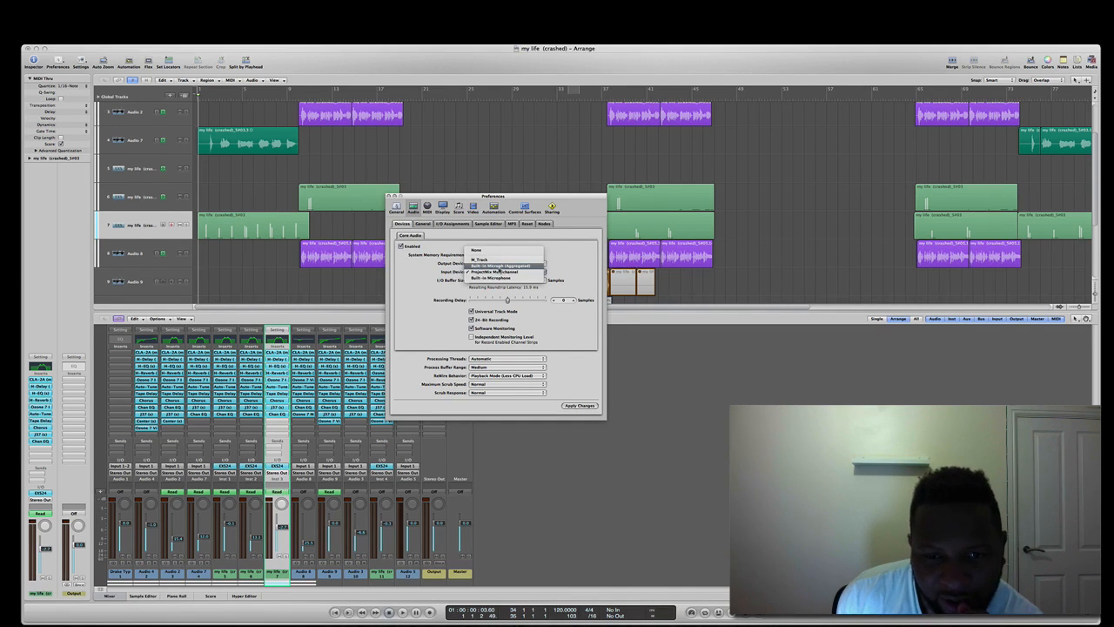
click(505, 264)
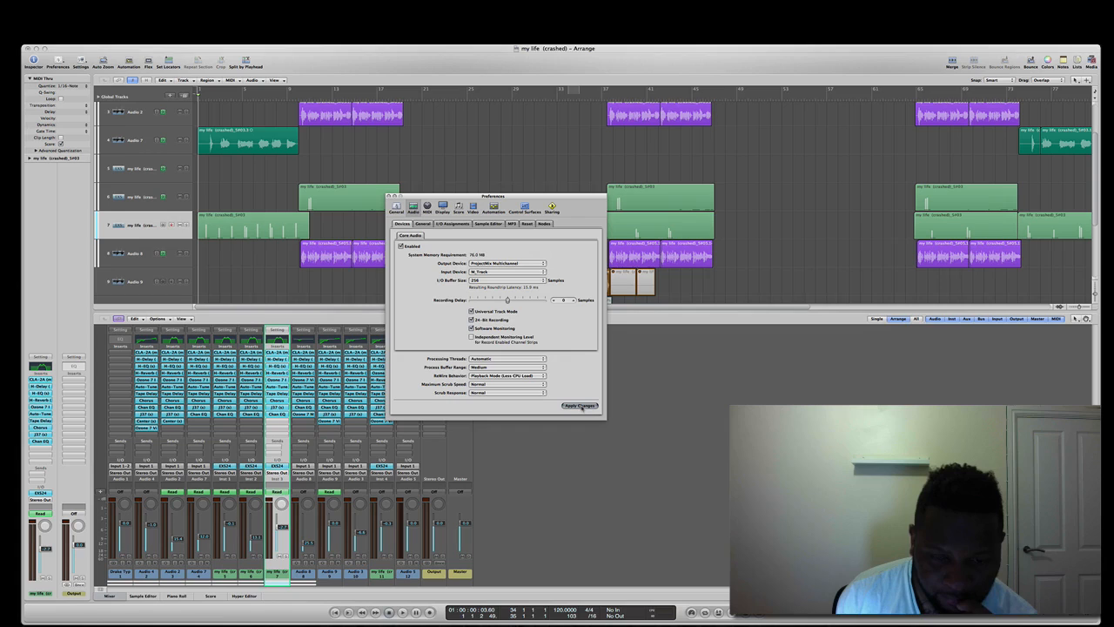
- Apply the device change and return to the general audio settings
click(579, 405)
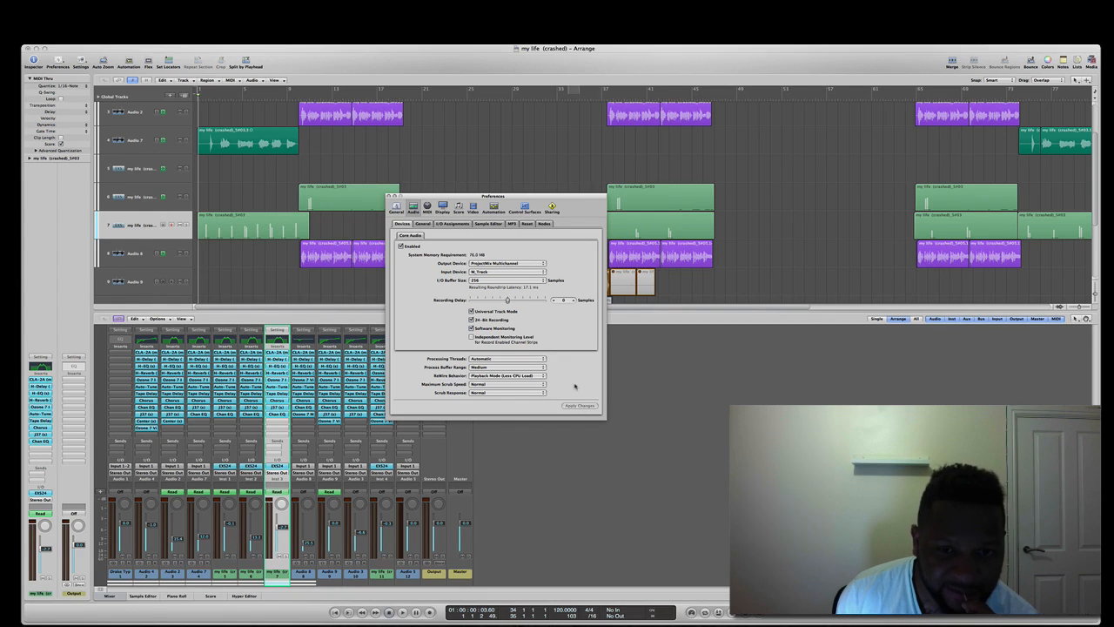
click(422, 223)
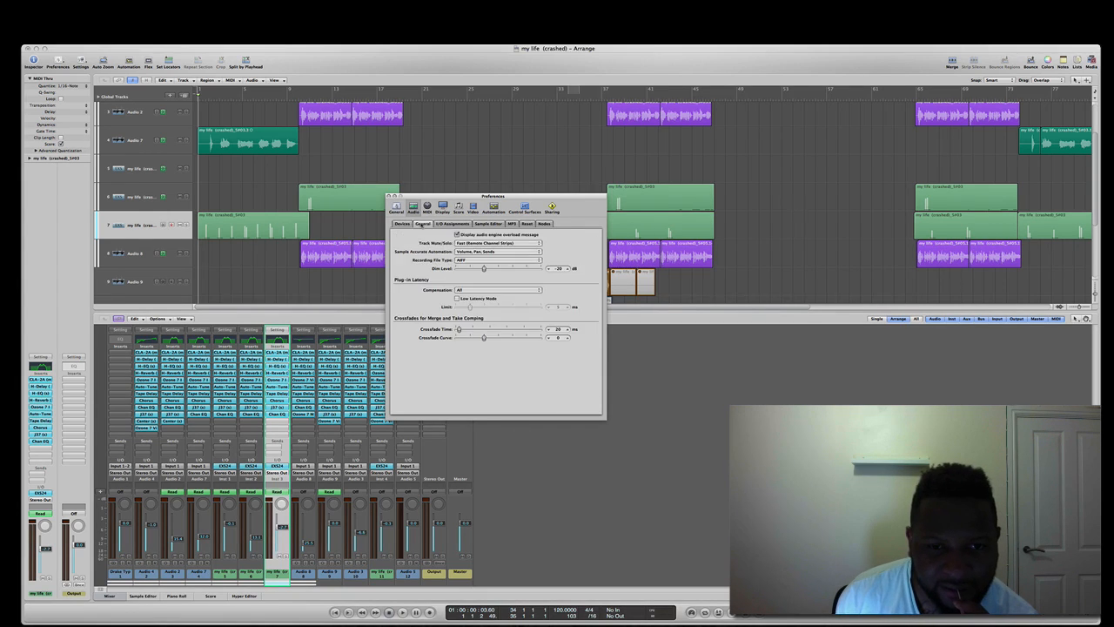
click(404, 223)
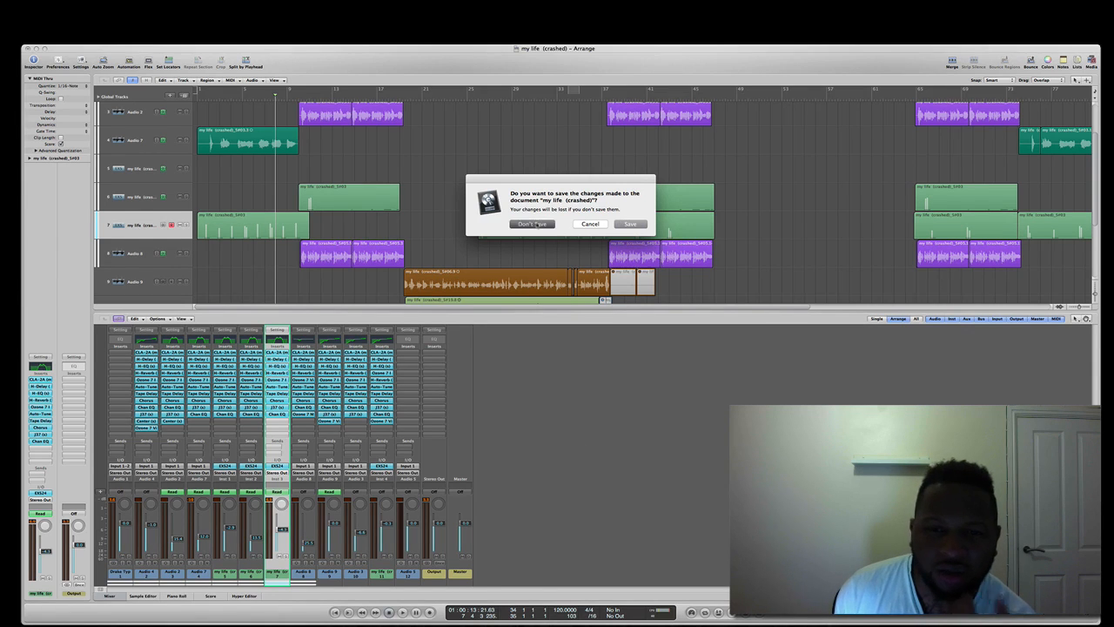
- Answer the save-changes prompt so Logic Pro quits to the desktop
click(533, 223)
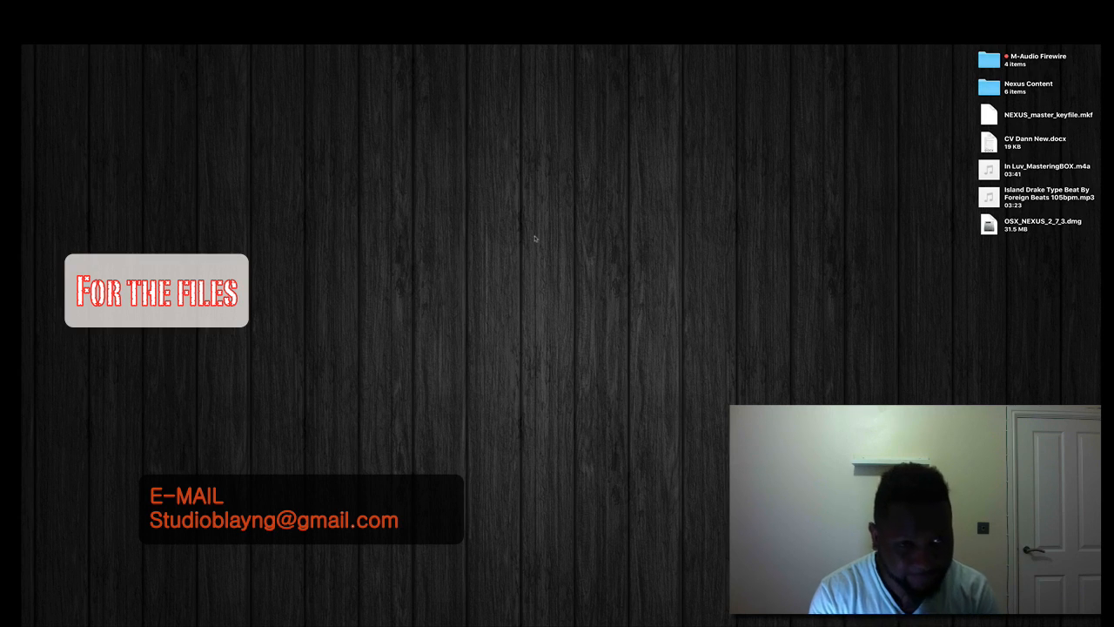